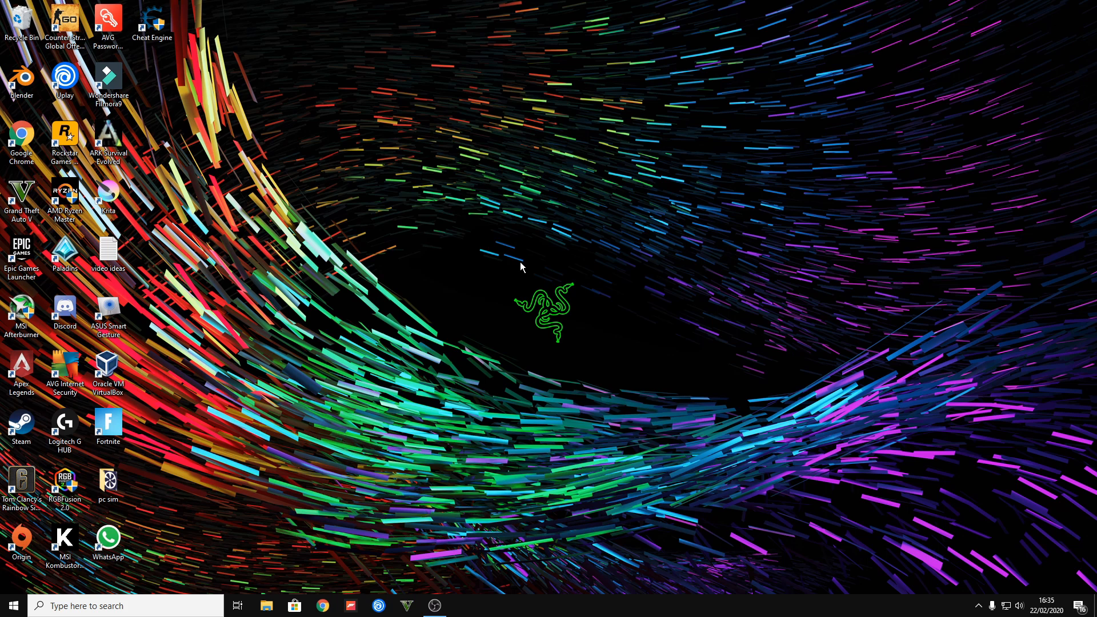
pyautogui.moveTo(298, 473)
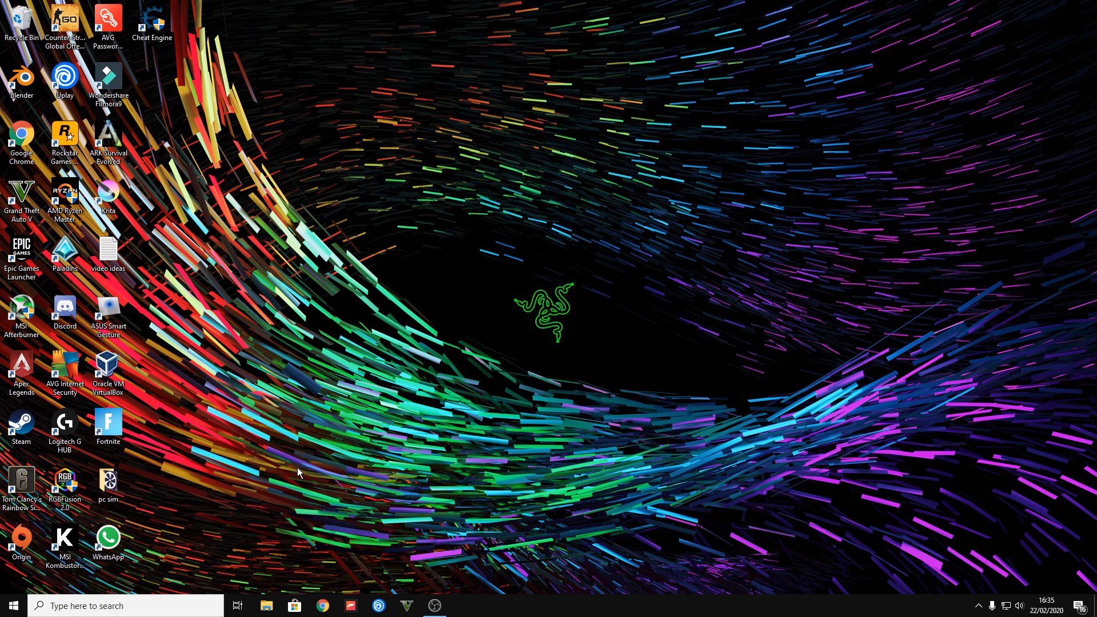
# Open the Windows Search panel from the taskbar search box.
pyautogui.click(126, 606)
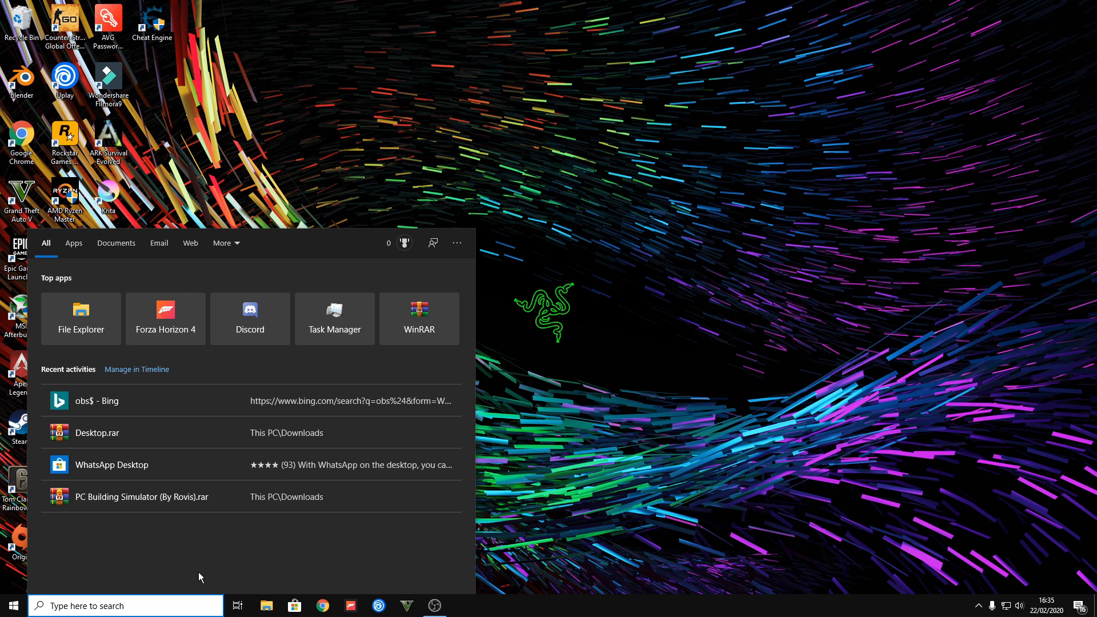
# Go from Power & sleep through Power Options to the High performance plan's edit page.
pyautogui.click(462, 606)
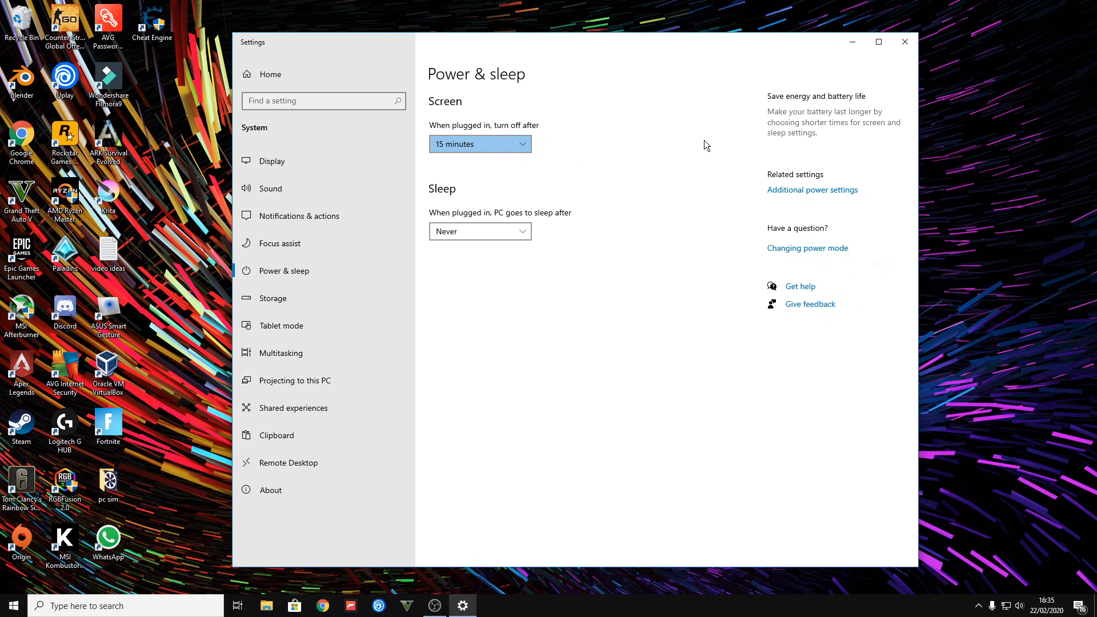
pyautogui.click(812, 190)
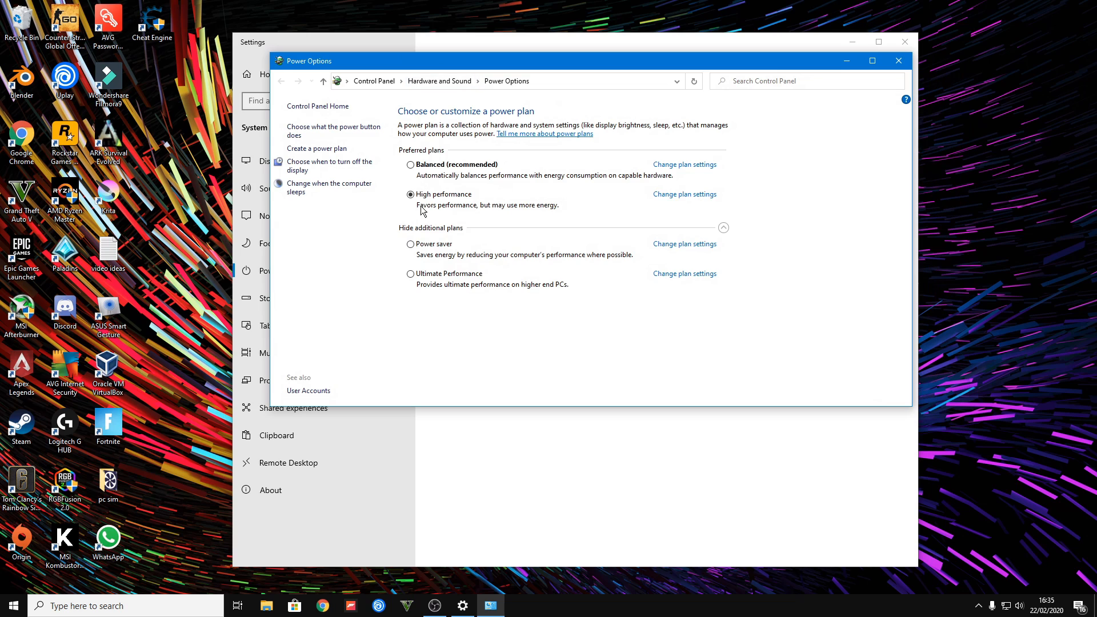
pyautogui.moveTo(424, 198)
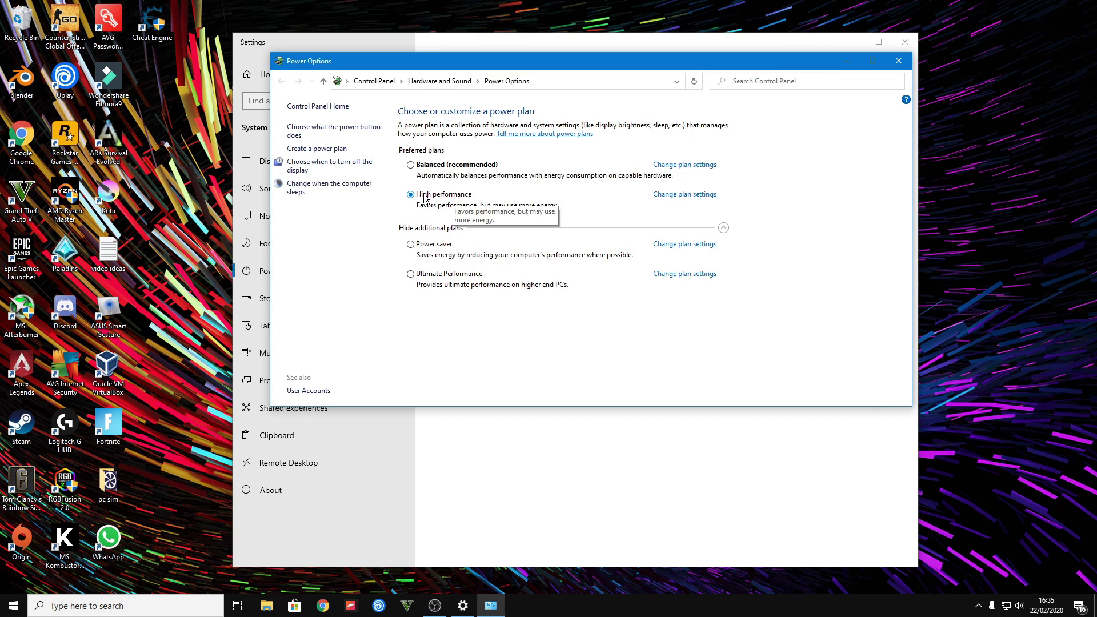
pyautogui.moveTo(495, 222)
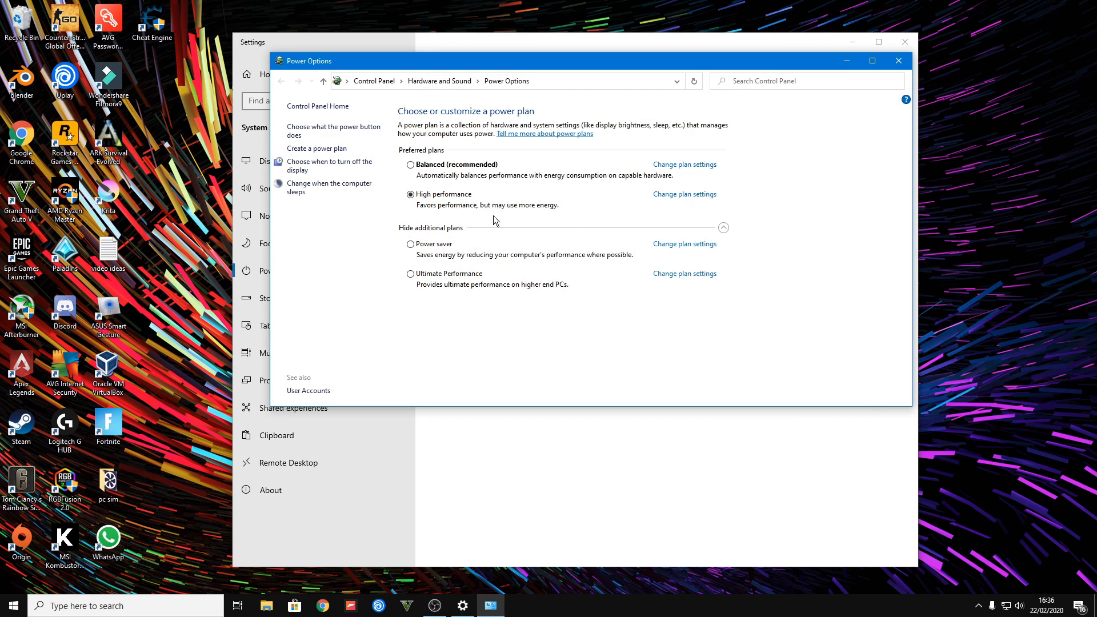
pyautogui.click(683, 194)
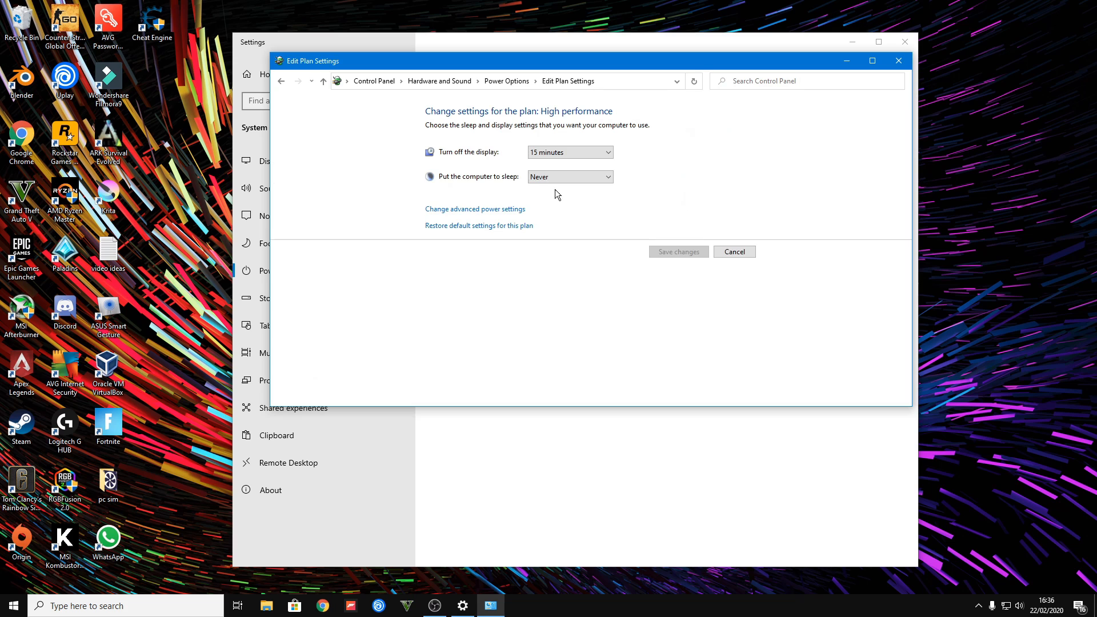
pyautogui.moveTo(474, 213)
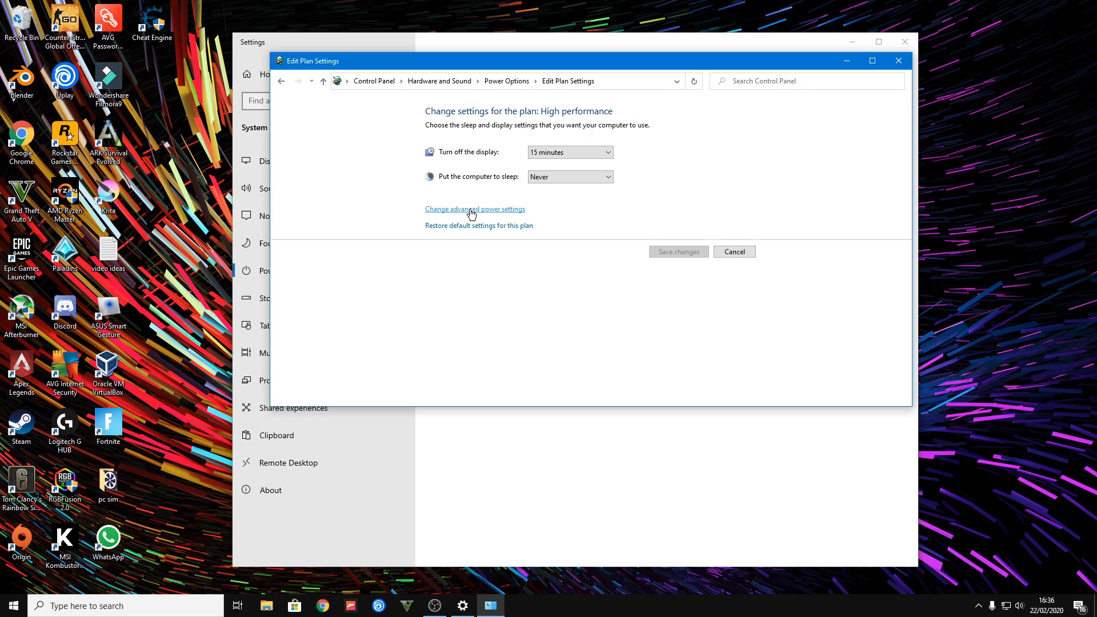
# Turn PCI Express Link State Power Management Off in advanced settings, apply, and close.
pyautogui.click(474, 209)
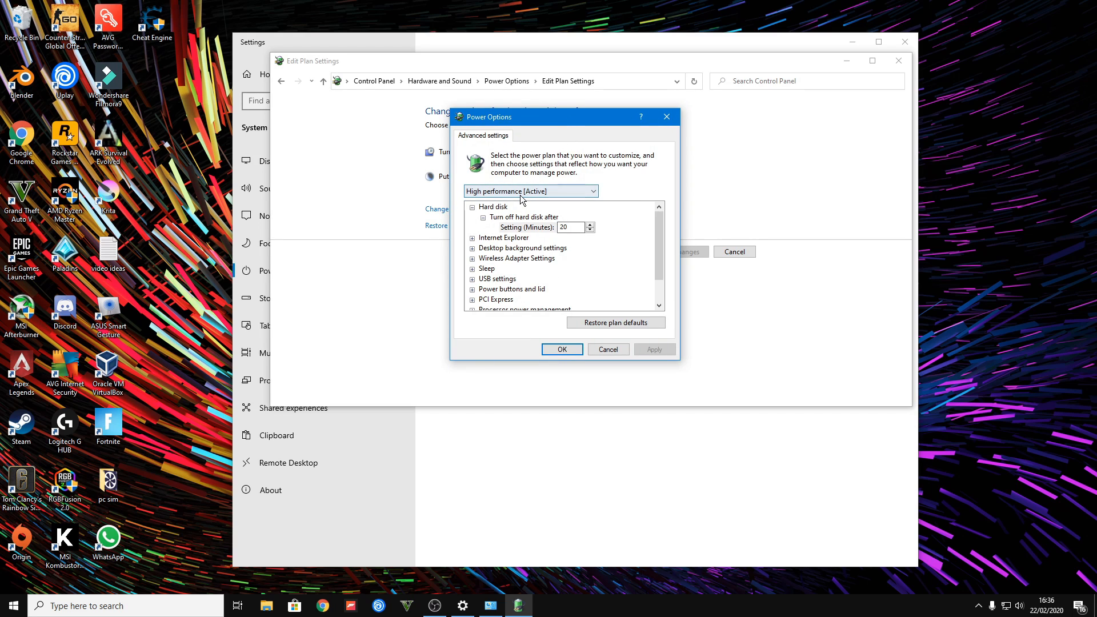
pyautogui.click(530, 191)
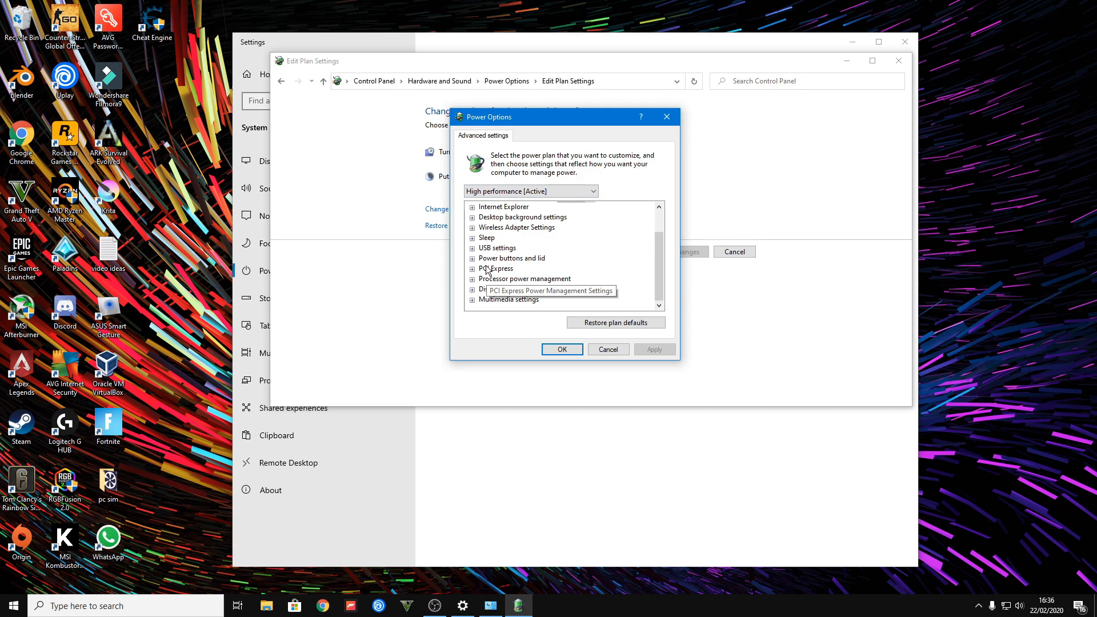
pyautogui.click(474, 268)
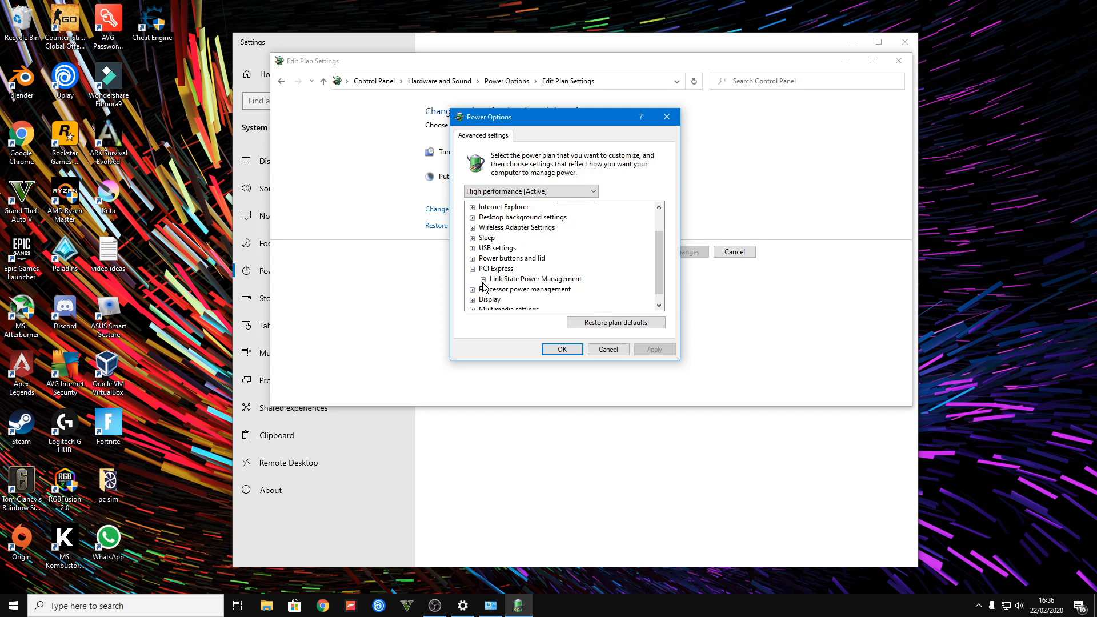
pyautogui.click(474, 278)
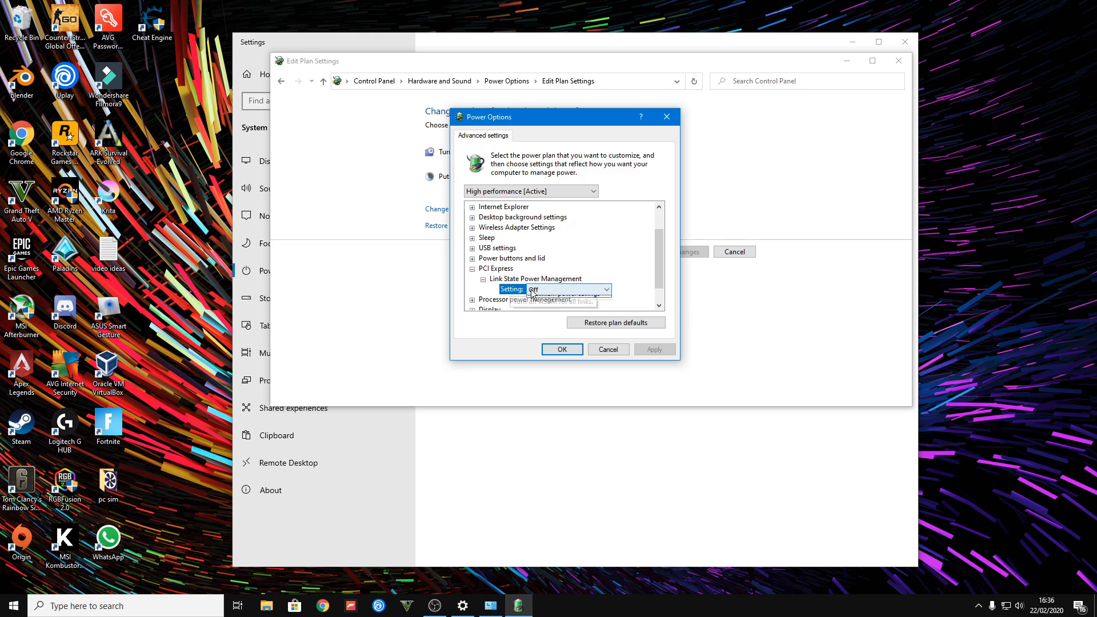
pyautogui.click(555, 289)
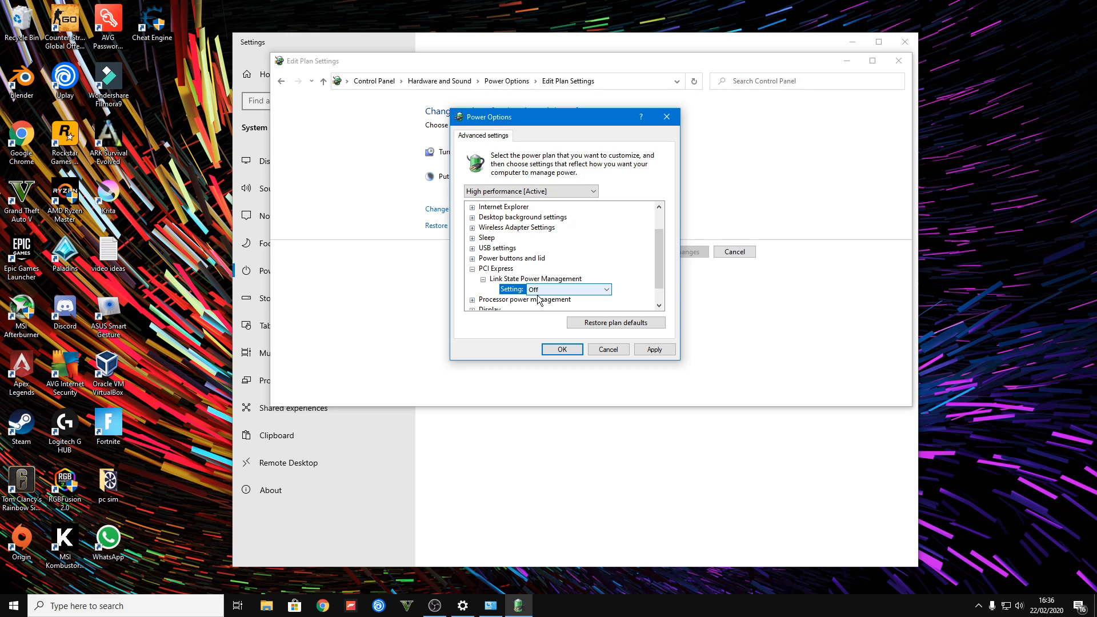
pyautogui.moveTo(556, 292)
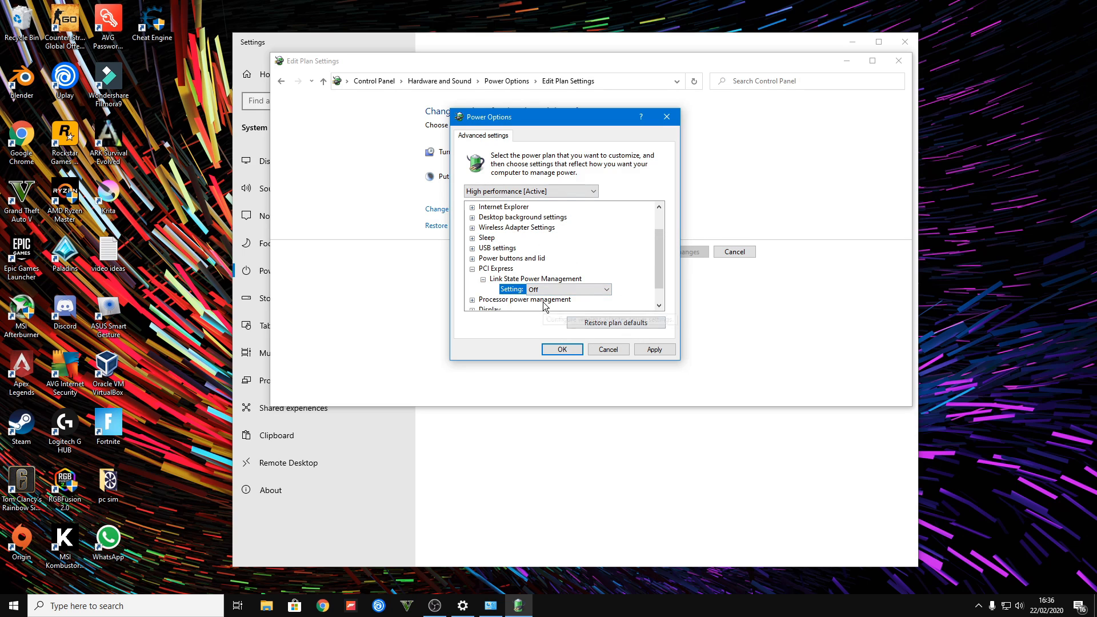
pyautogui.click(606, 289)
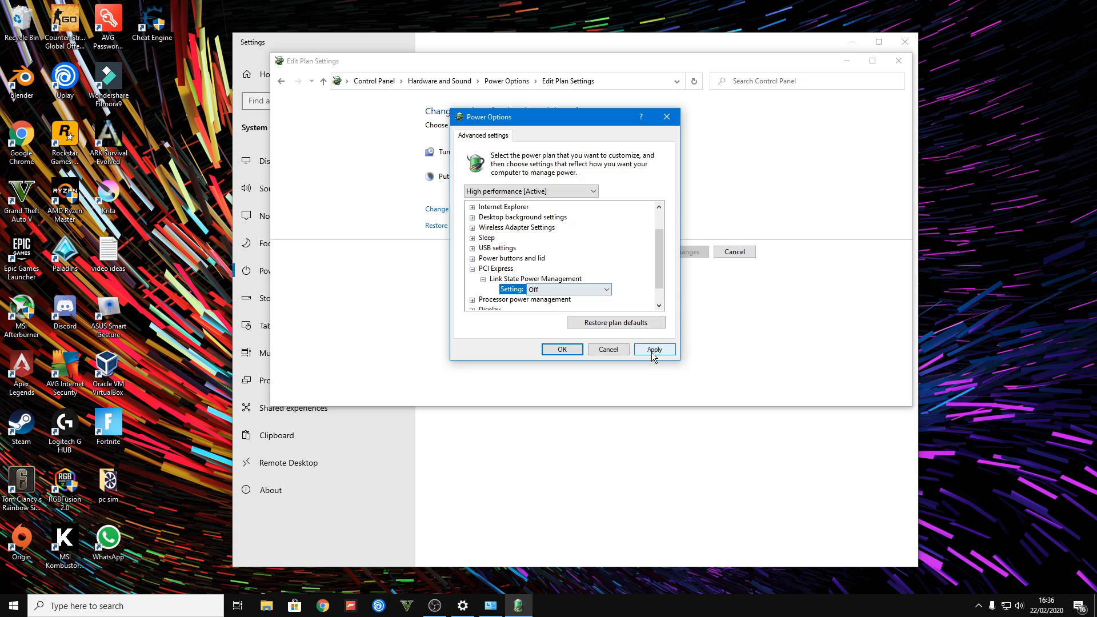
pyautogui.click(652, 349)
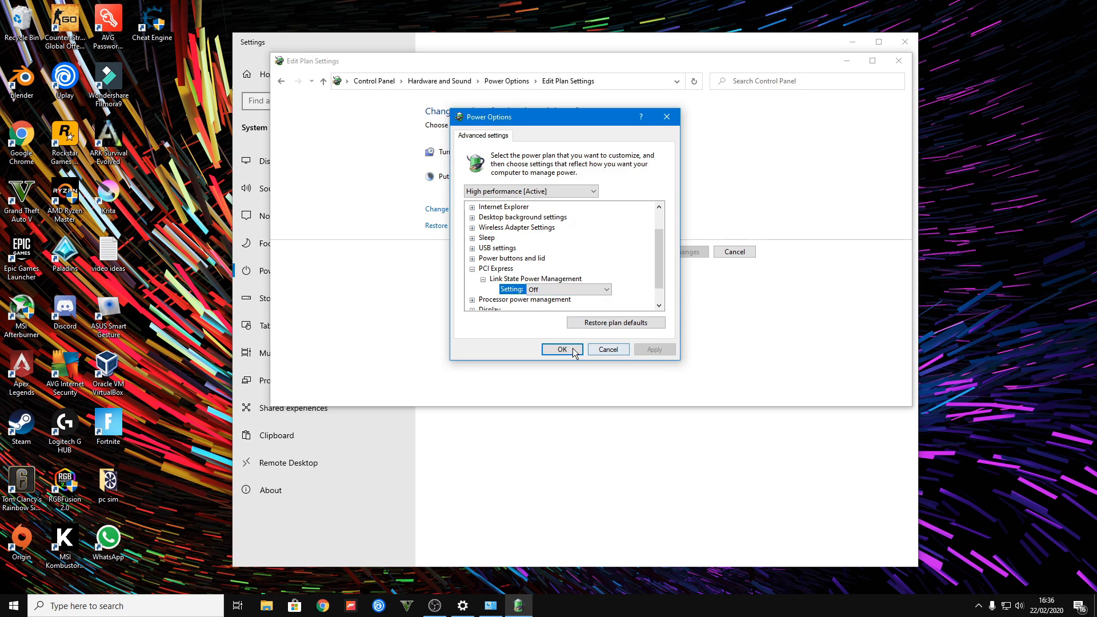
pyautogui.click(561, 349)
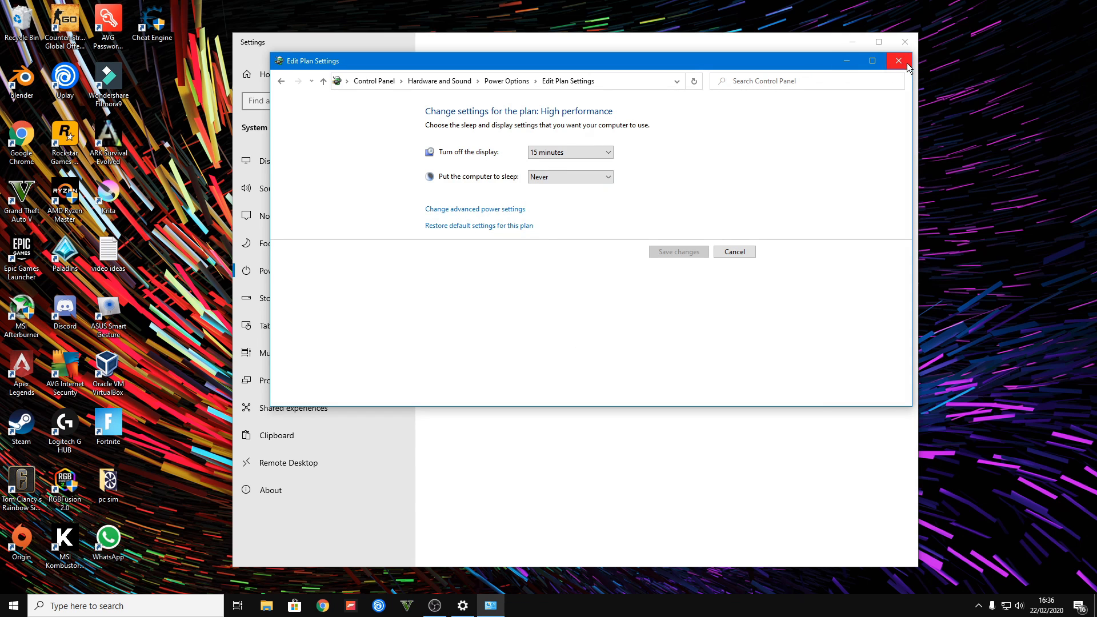
# Close power settings, search 'msi afterburner' in Chrome, open msi.com/page/afterburner, then minimize Chrome.
pyautogui.click(899, 60)
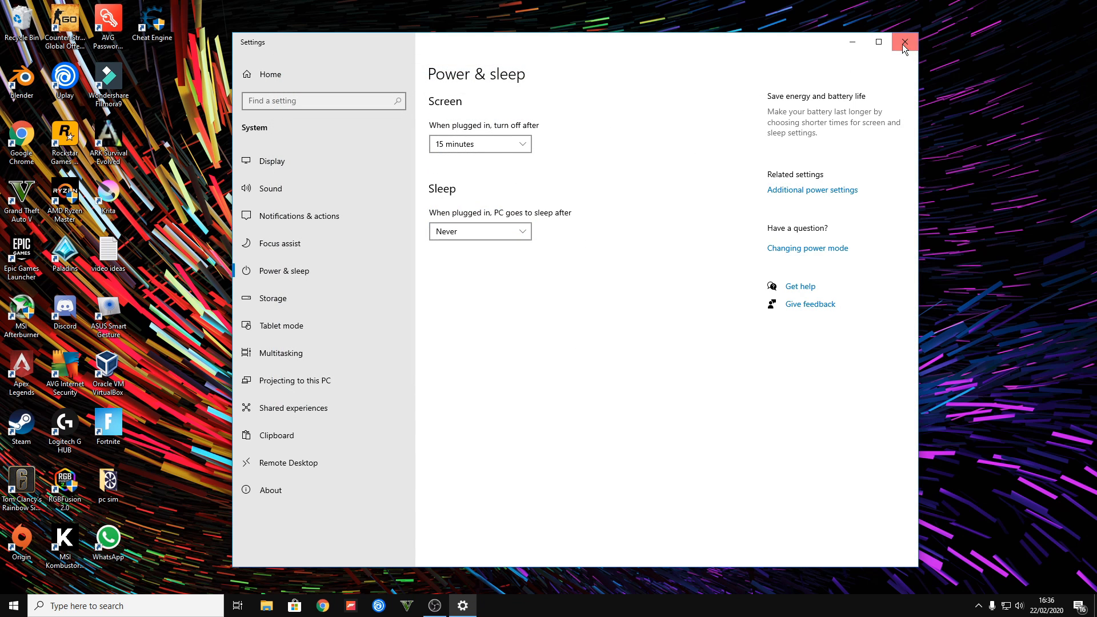
pyautogui.click(904, 41)
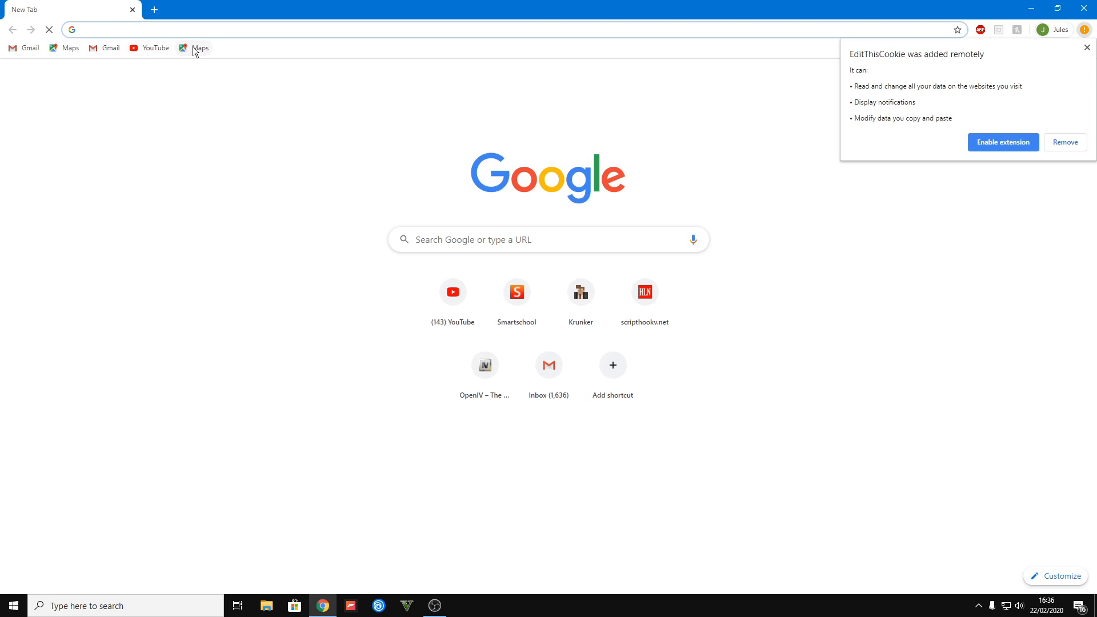
pyautogui.write('msi afterburner')
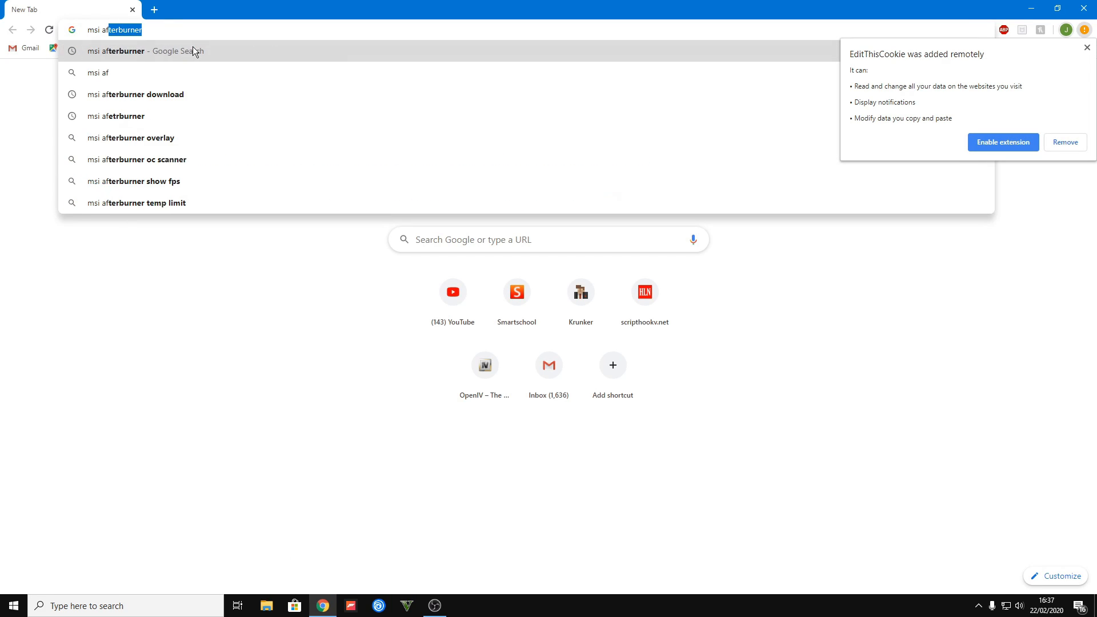
pyautogui.write('afetrburenr')
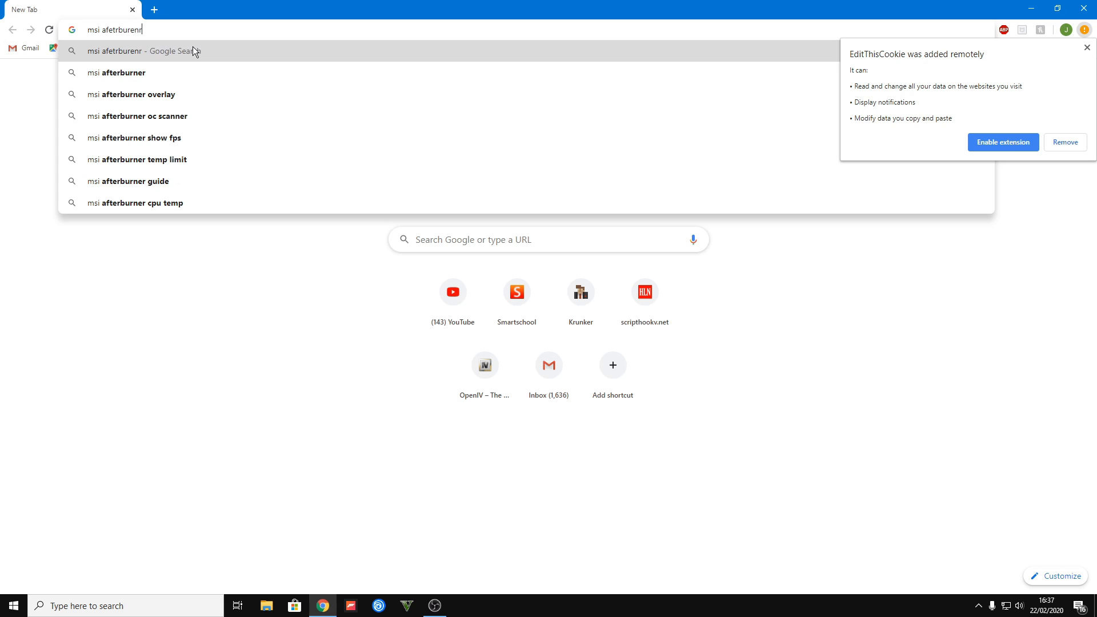
pyautogui.click(117, 72)
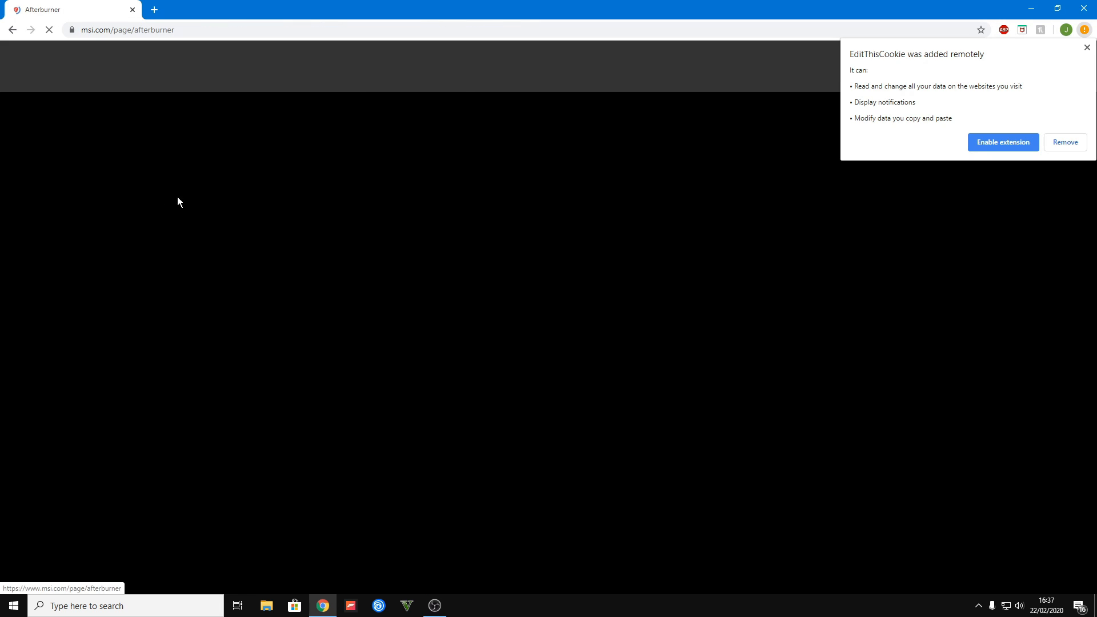
pyautogui.click(1088, 47)
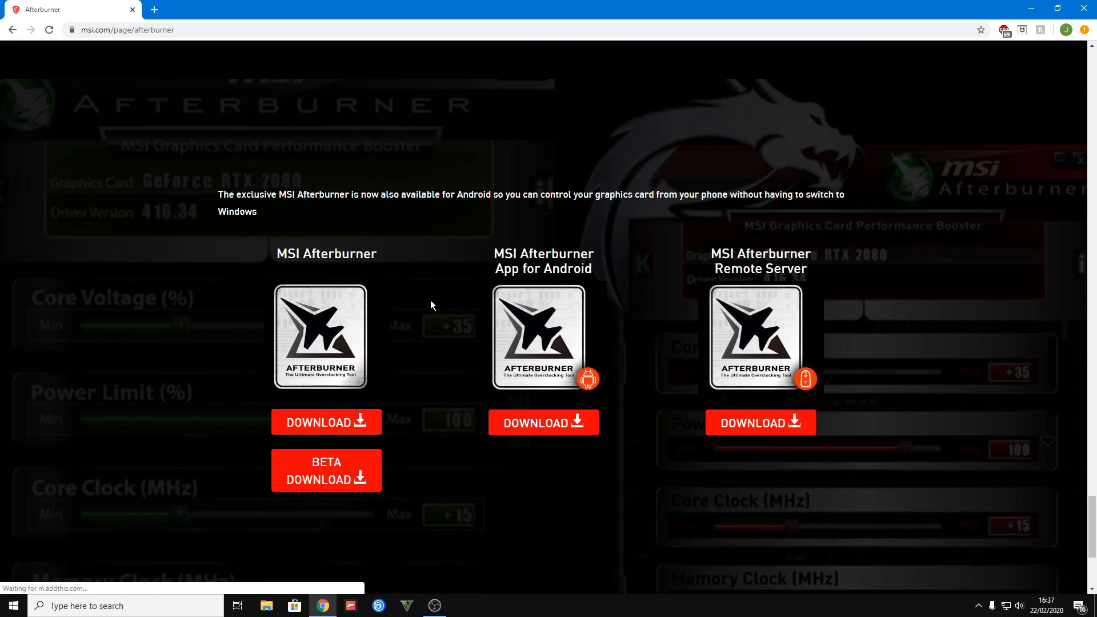
pyautogui.click(326, 422)
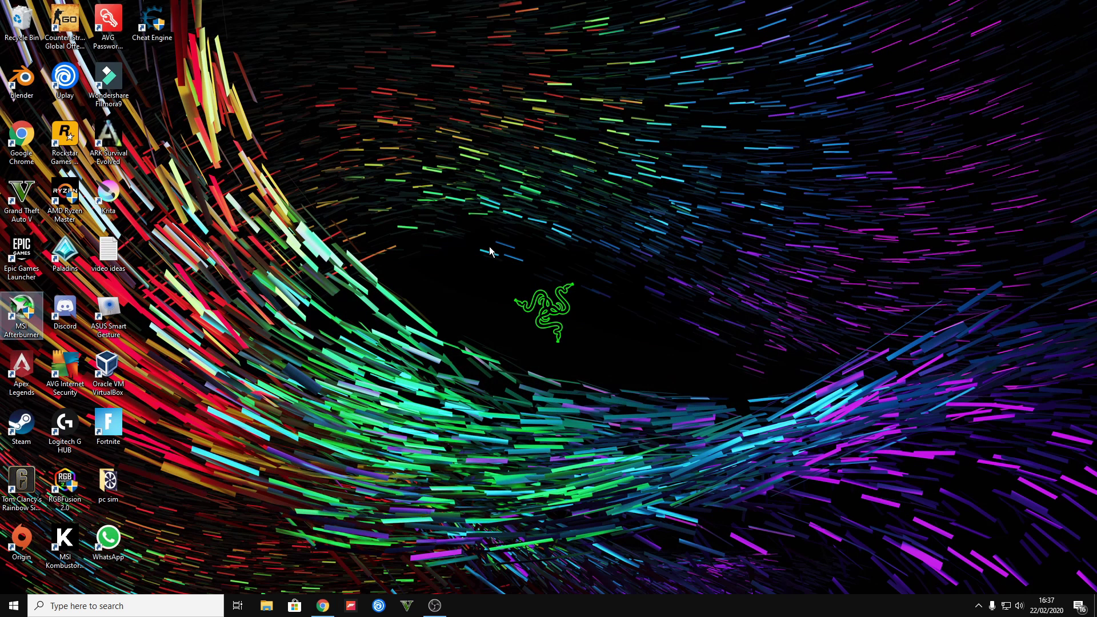
pyautogui.moveTo(21, 312)
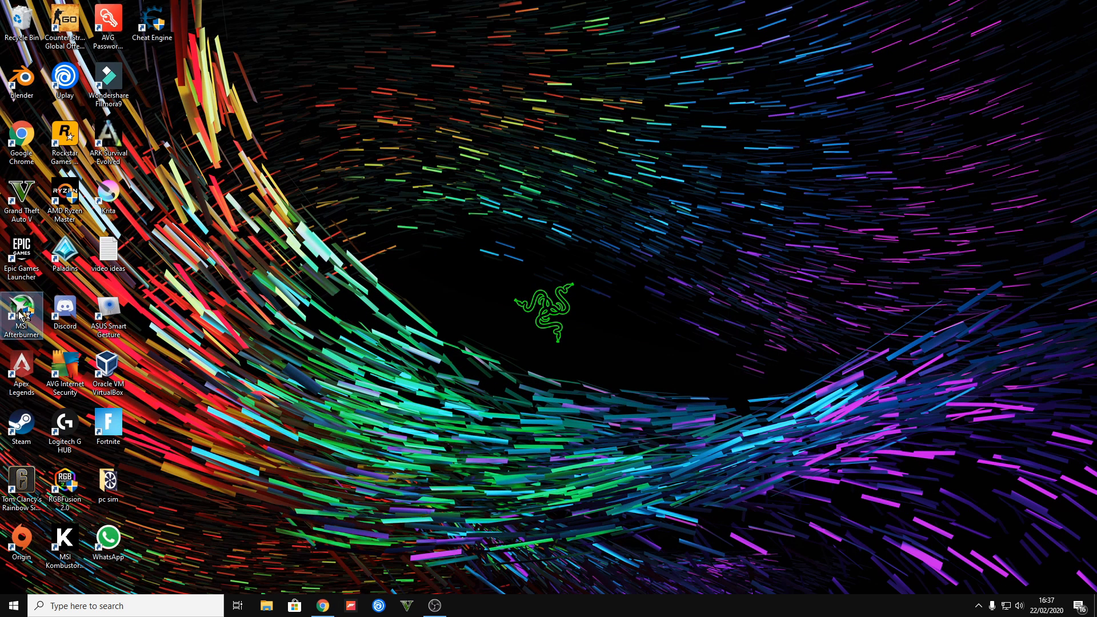
# Launch MSI Afterburner from its desktop shortcut.
pyautogui.doubleClick(21, 309)
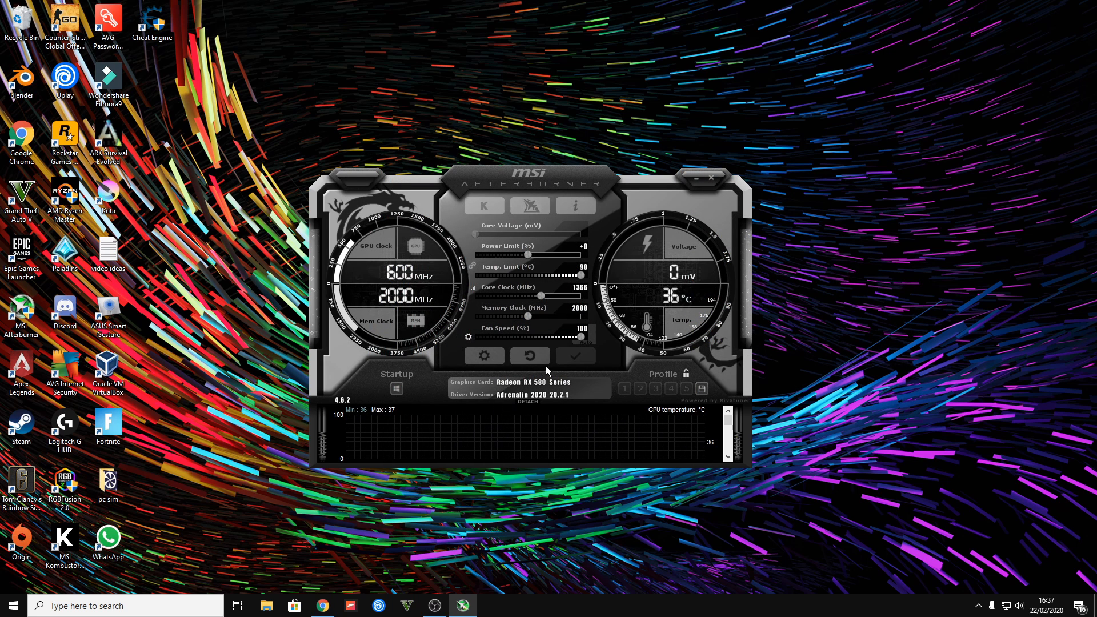
pyautogui.moveTo(569, 178)
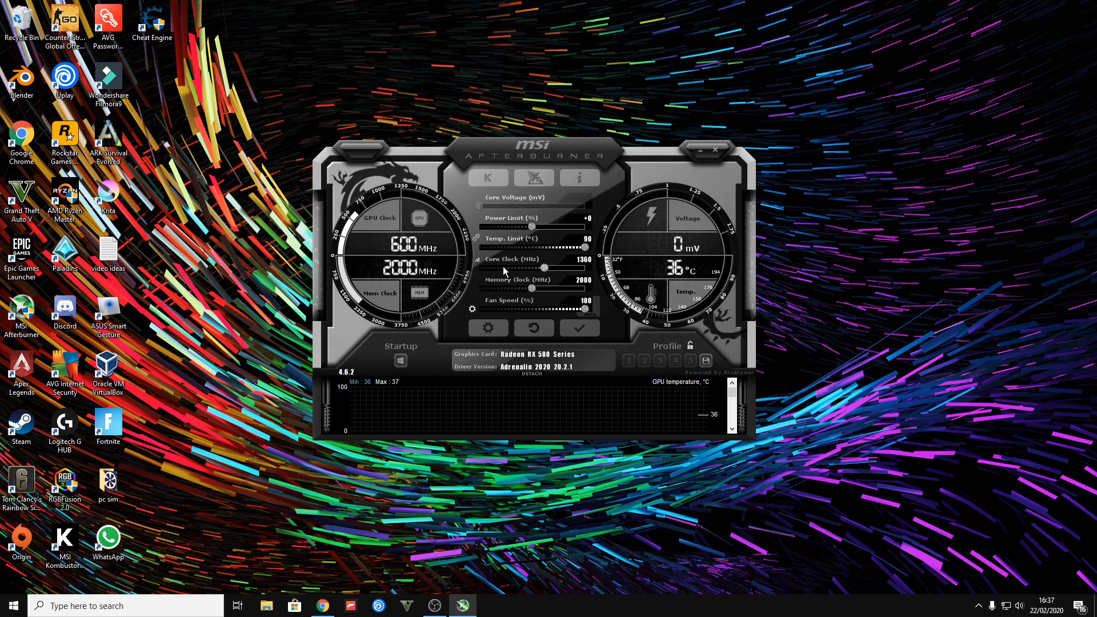
pyautogui.moveTo(555, 290)
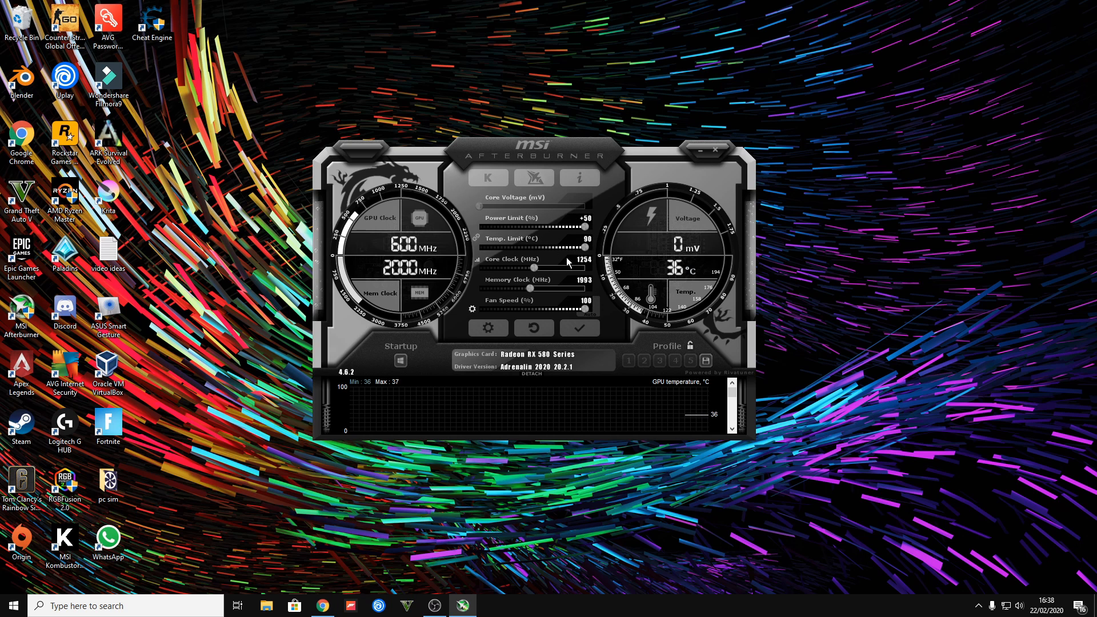
pyautogui.moveTo(539, 253)
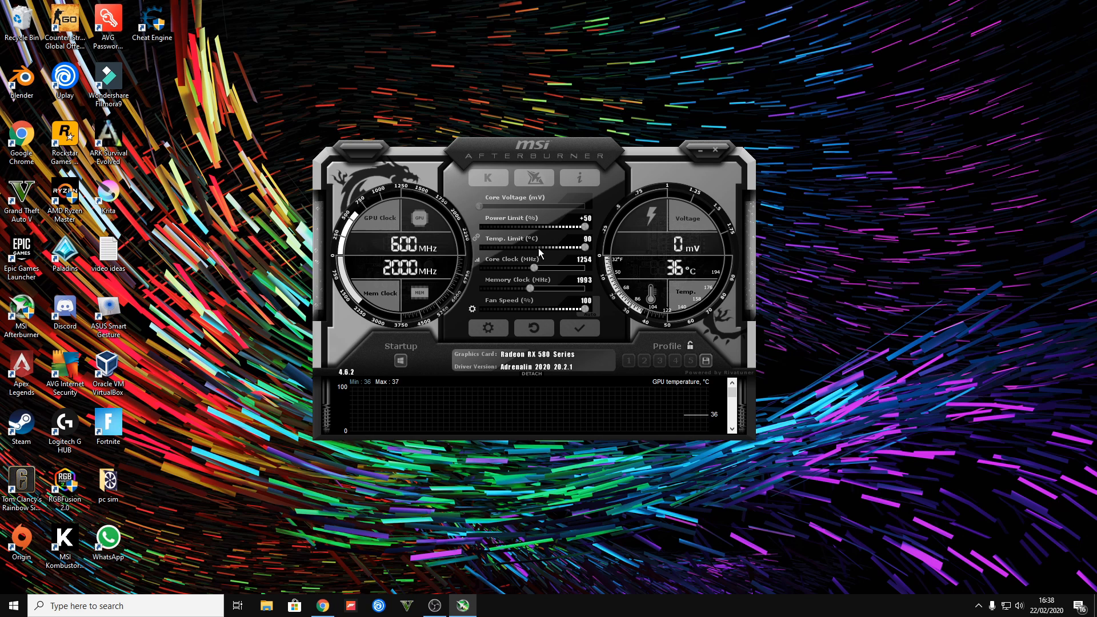
pyautogui.moveTo(468, 342)
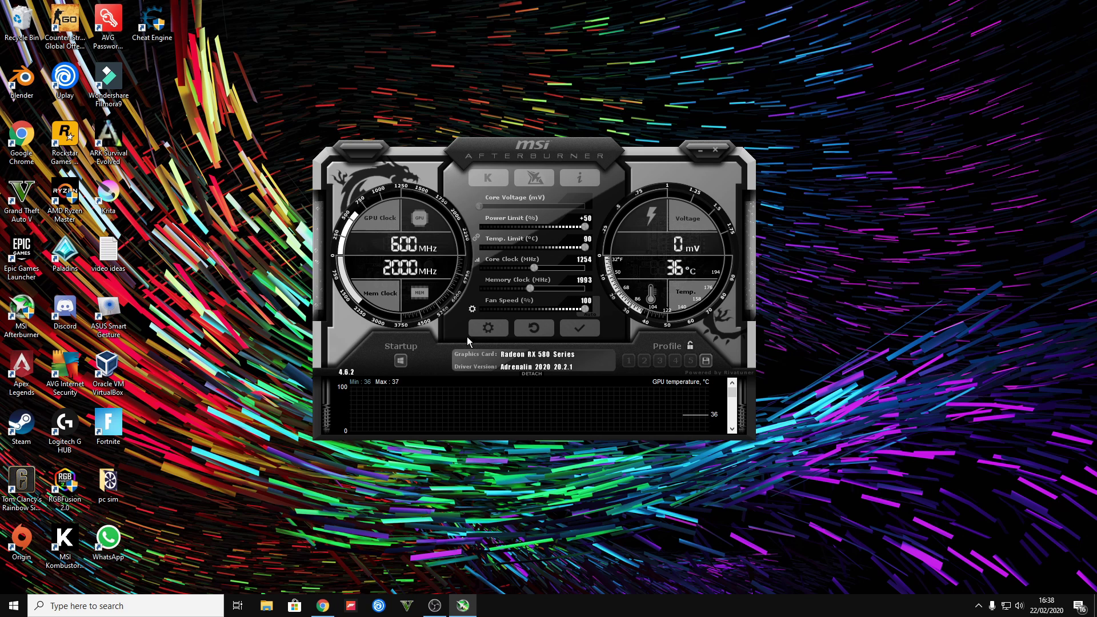
pyautogui.moveTo(400, 361)
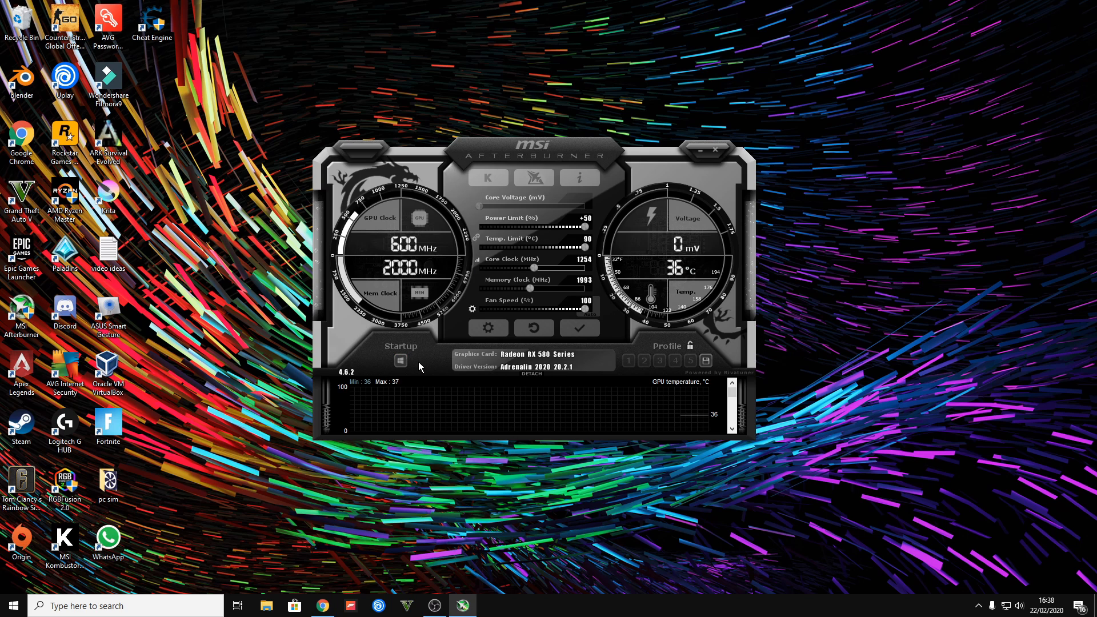
pyautogui.moveTo(553, 260)
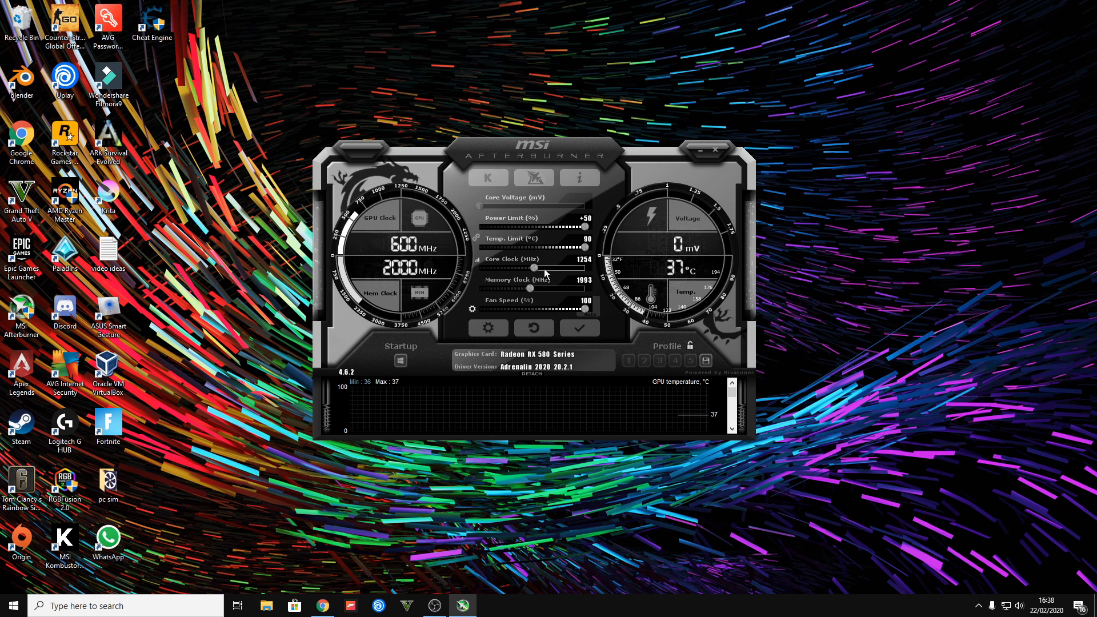
pyautogui.moveTo(693, 204)
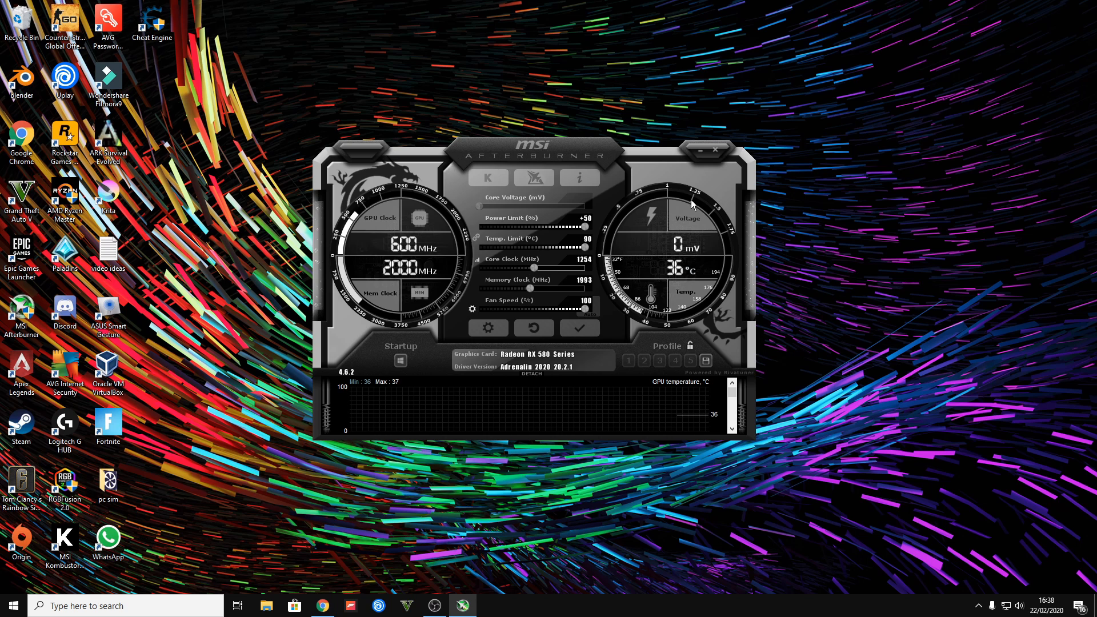
# Close the MSI Afterburner window with its X button.
pyautogui.click(714, 149)
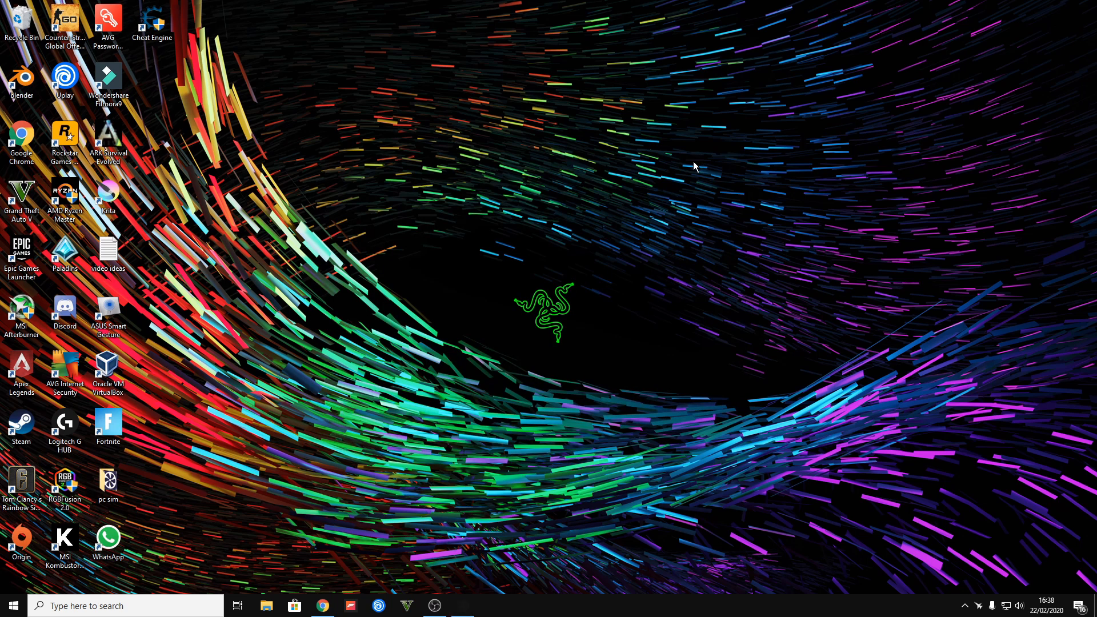
pyautogui.moveTo(657, 196)
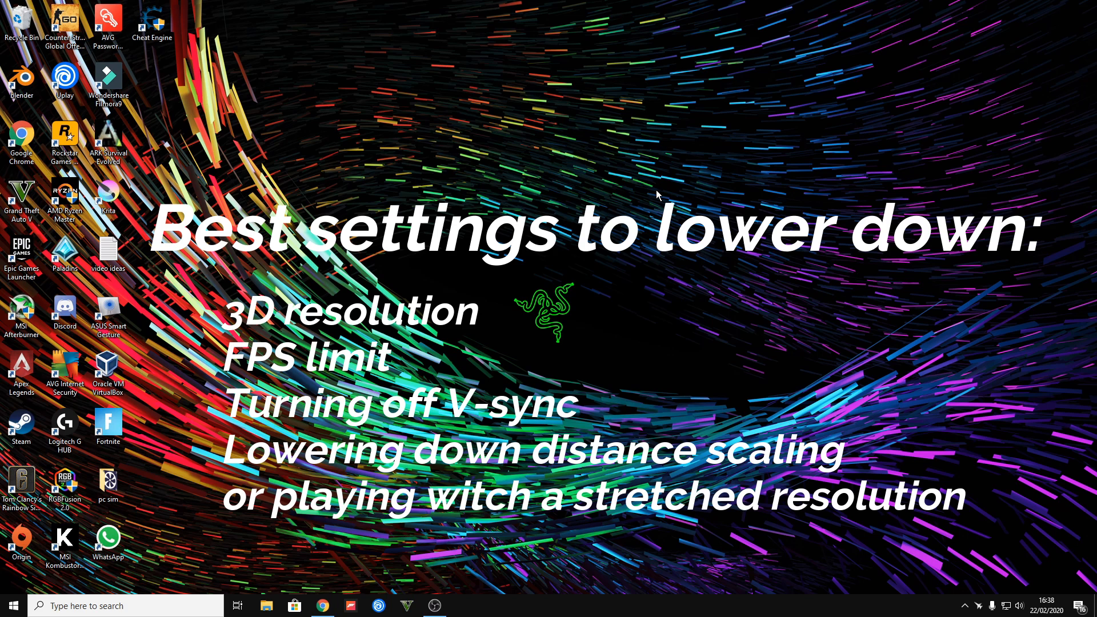
pyautogui.moveTo(641, 185)
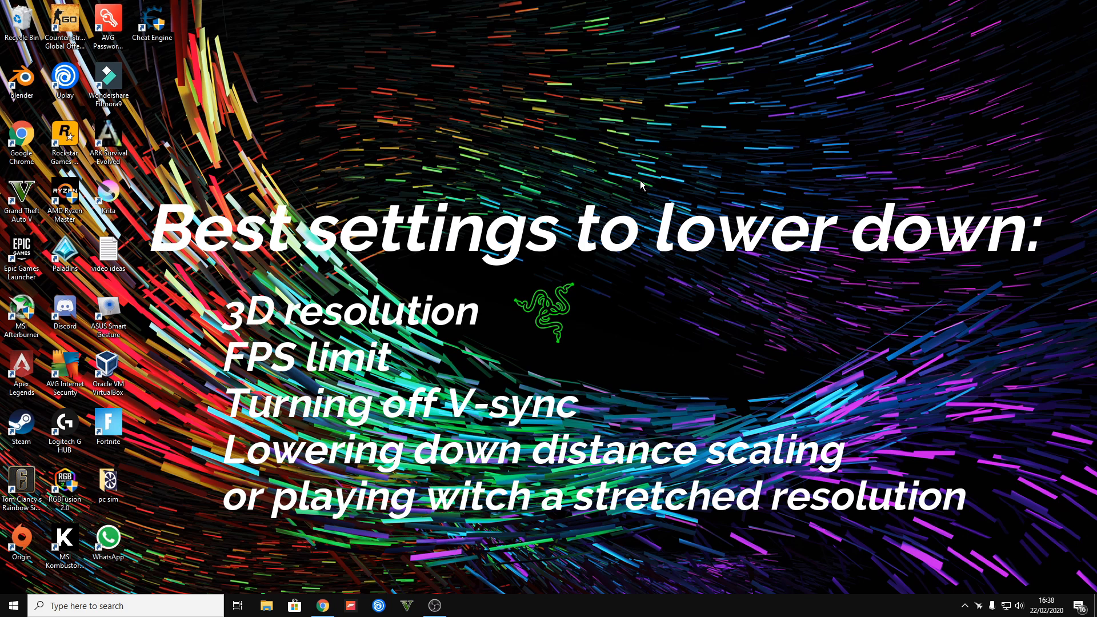